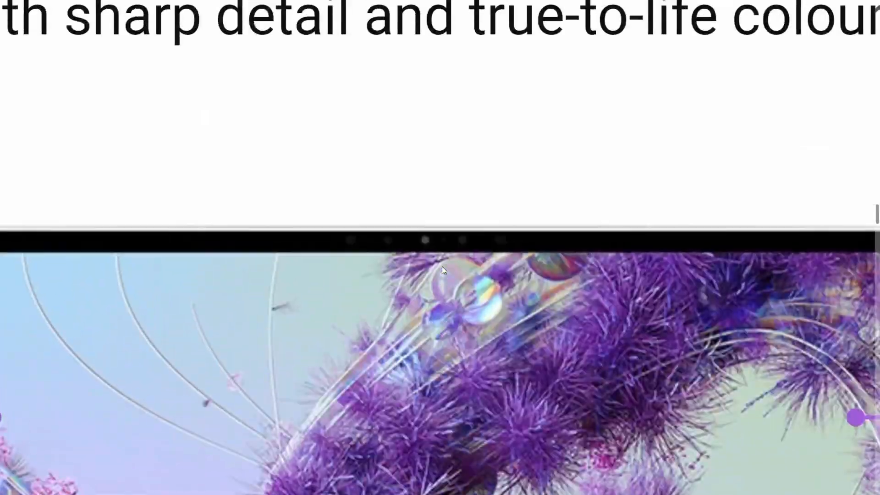
- Scroll back to the top of the XPS 16 Laptop page with its model and processor options
{"action": "scroll", "scroll_direction": "up", "scroll_amount": 3}
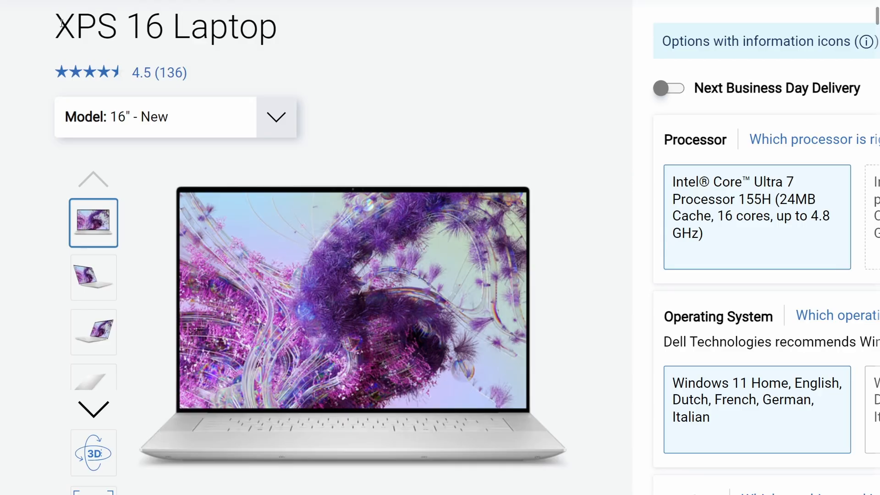
{"action": "mouse_move", "coordinate": [386, 365]}
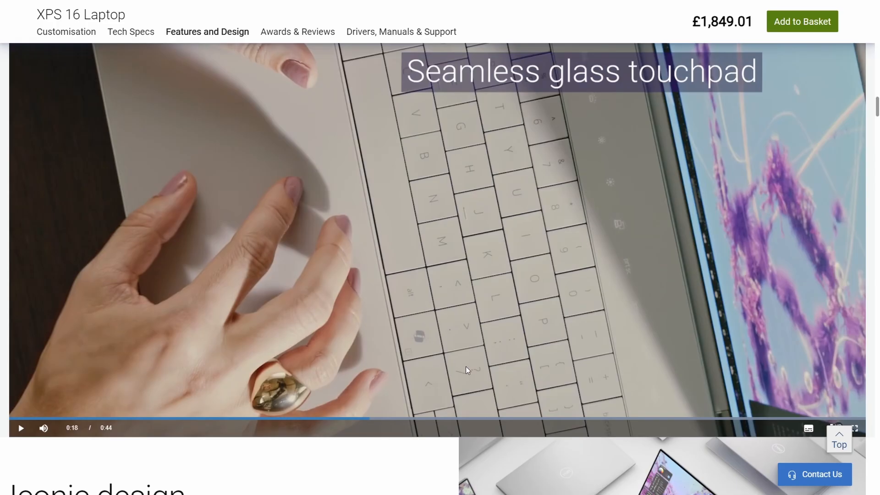
- Switch windows and scroll past Supercharged Performance to the Iconic design and Innovative interiors sections
{"action": "key", "text": "alt+tab"}
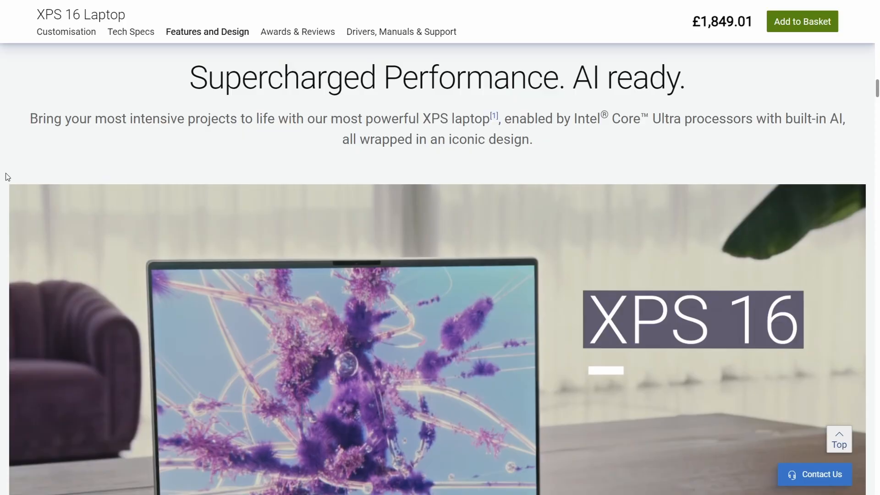
{"action": "scroll", "scroll_direction": "down", "scroll_amount": 3}
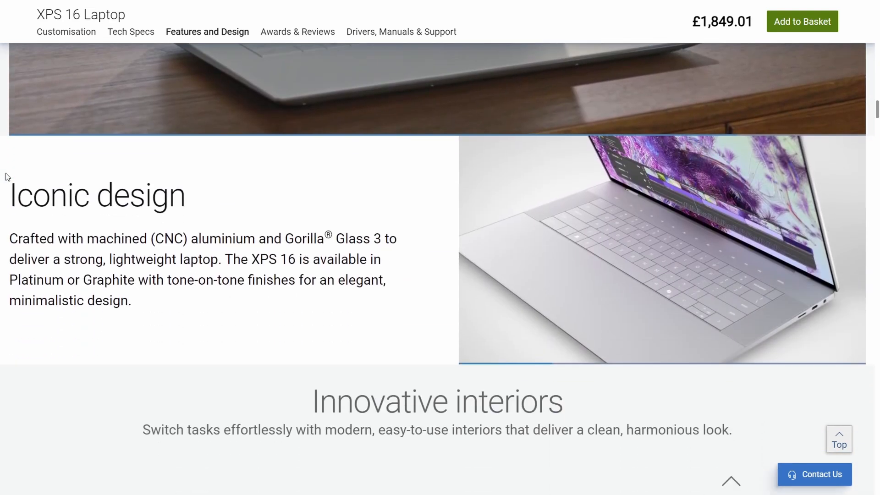
{"action": "scroll", "scroll_direction": "down", "scroll_amount": 3}
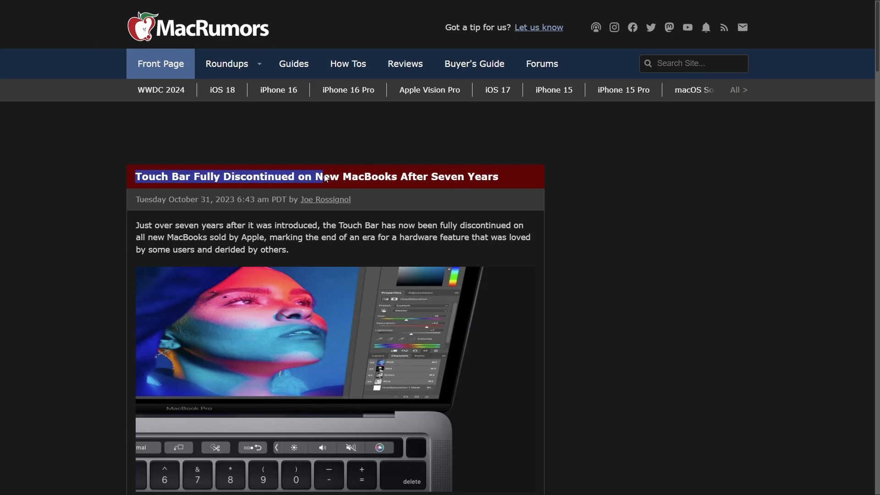
{"action": "mouse_move", "coordinate": [521, 161]}
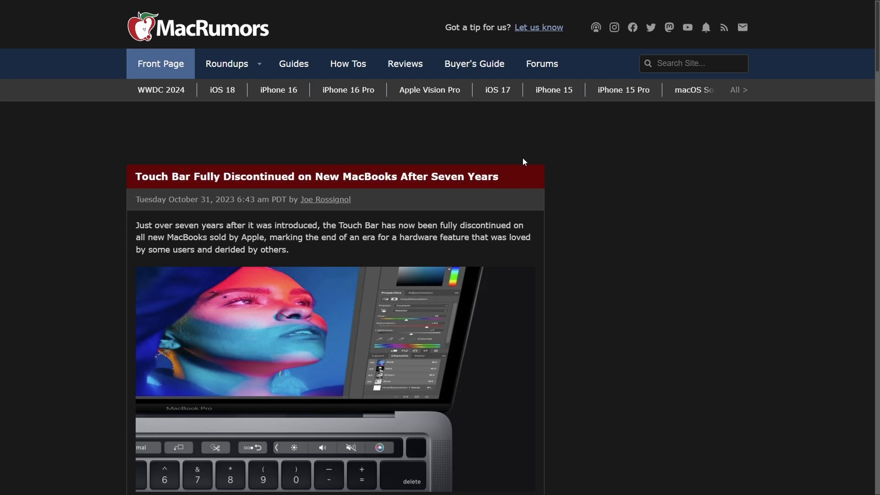
{"action": "mouse_move", "coordinate": [378, 450]}
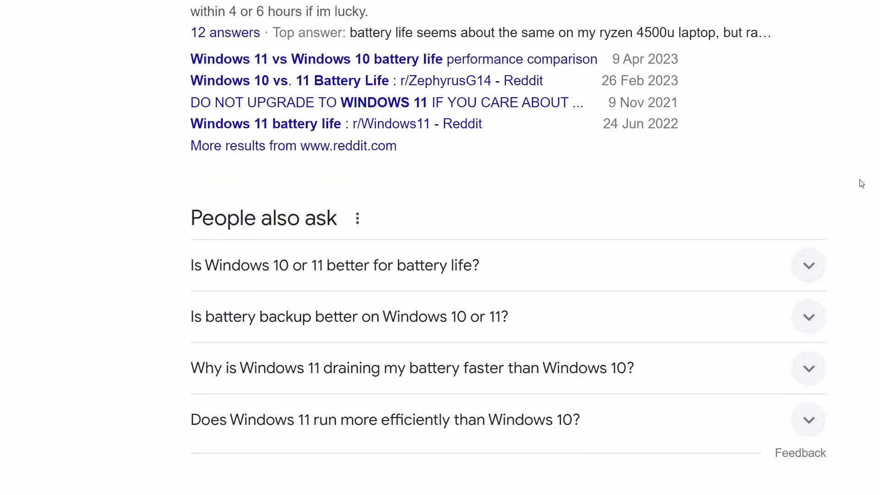
- Scroll the Windows 11 battery-life results past People also ask and the video results
{"action": "scroll", "scroll_direction": "down", "scroll_amount": 3}
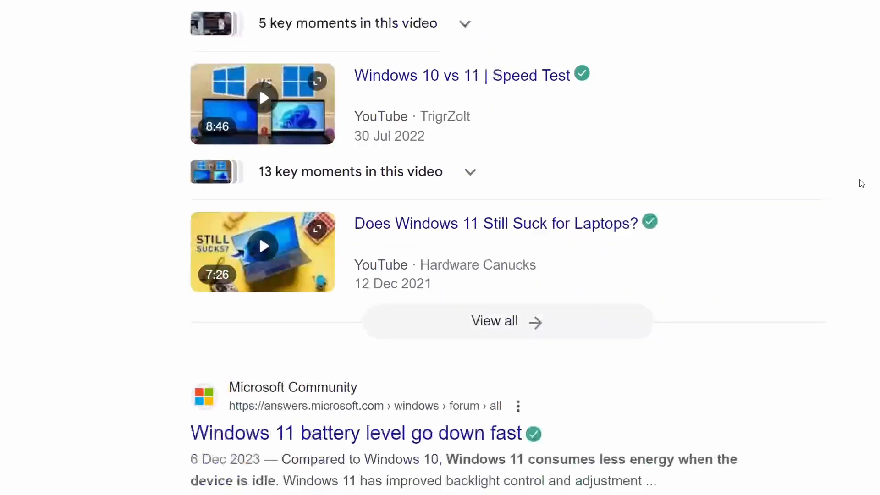
{"action": "scroll", "scroll_direction": "down", "scroll_amount": 3}
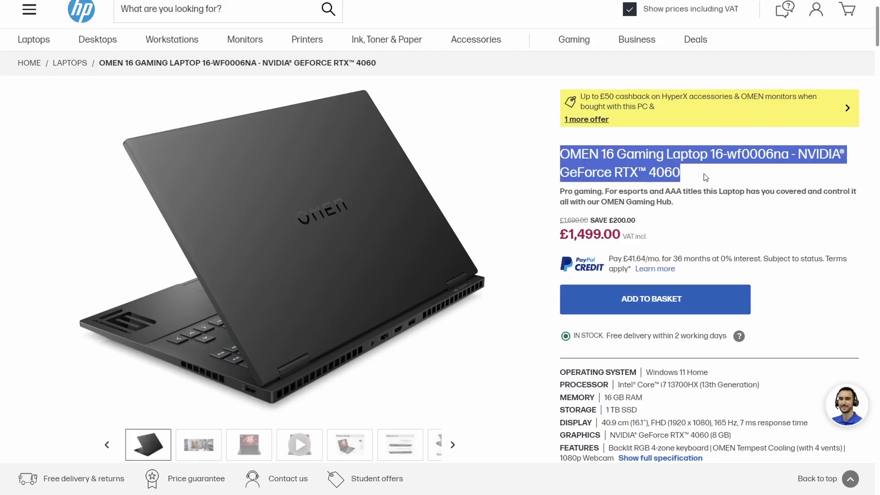
- Advance the OMEN 16 gallery to the Side ports image with Thunderbolt 4 and USB Type-A
{"action": "left_click", "coordinate": [452, 444]}
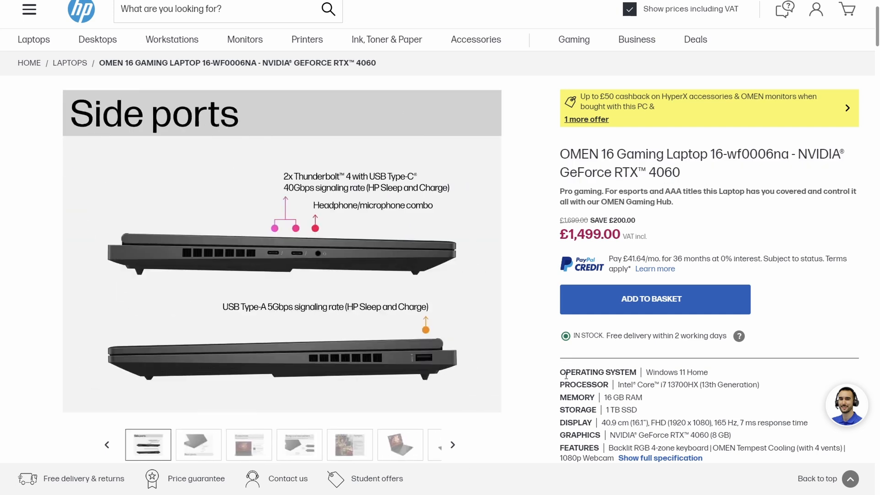